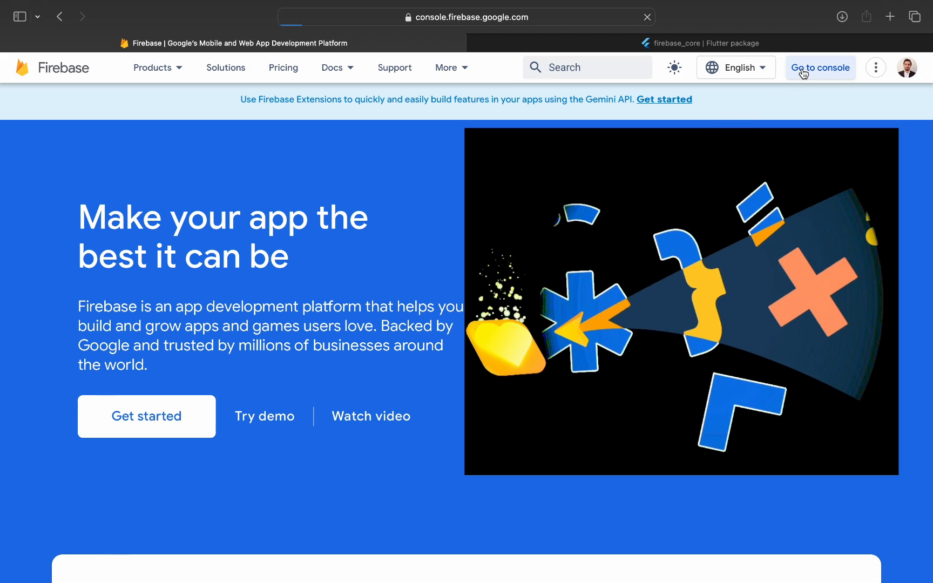
- Start a new Firebase project named fire-setup from the console
left_click(819, 67)
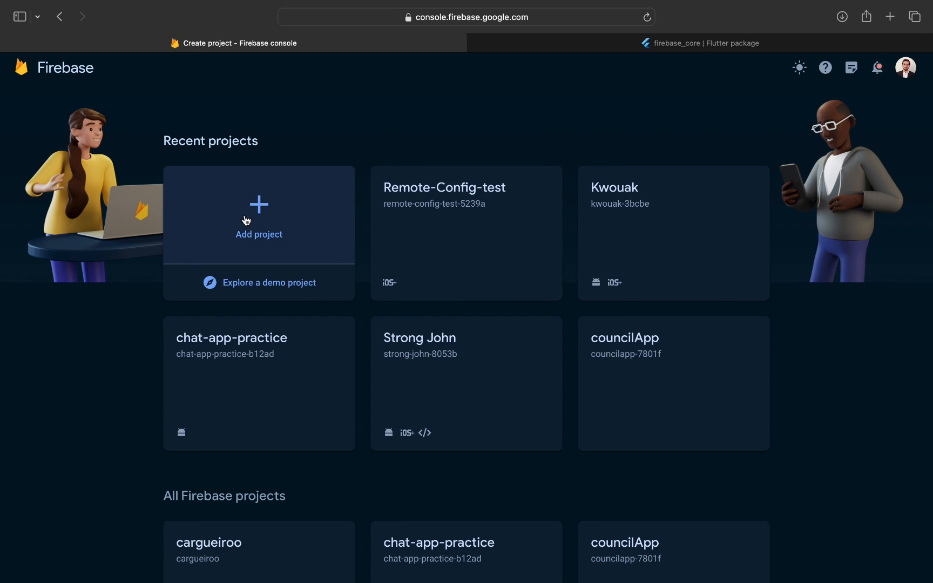
left_click(258, 220)
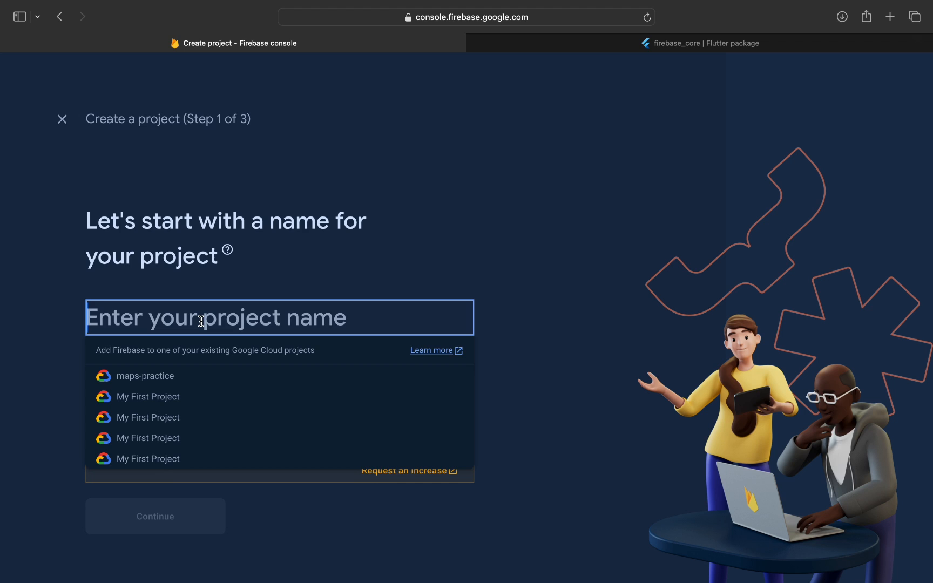
type("fire-setu")
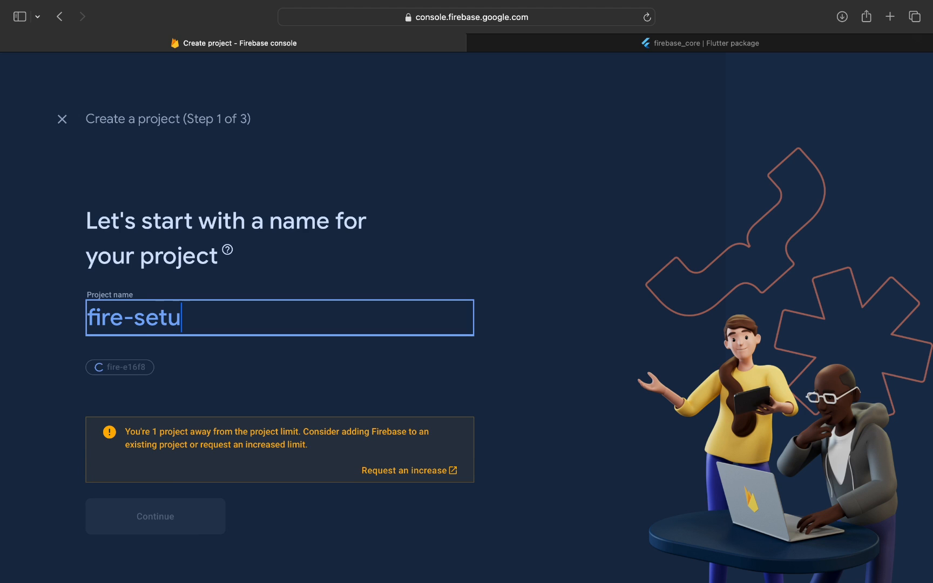
type("p")
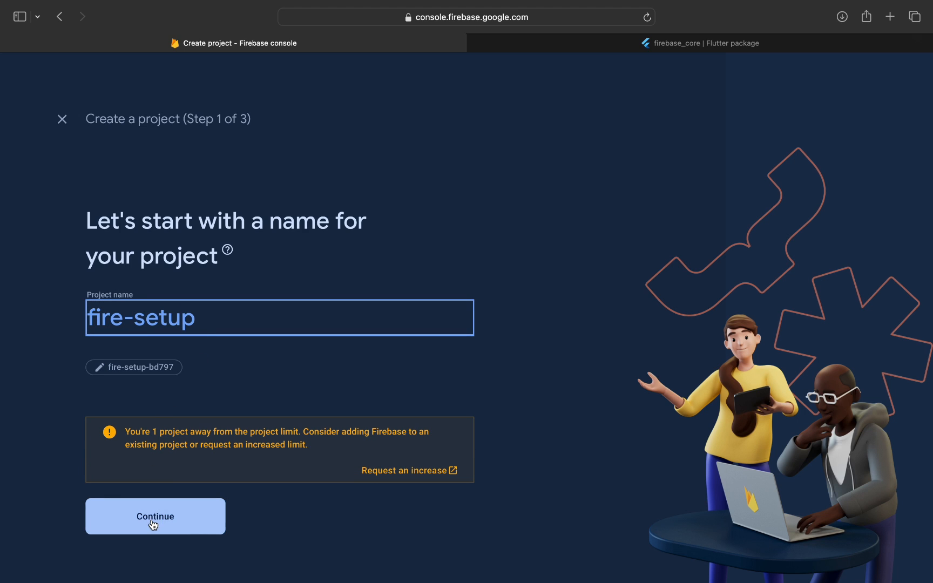
left_click(154, 516)
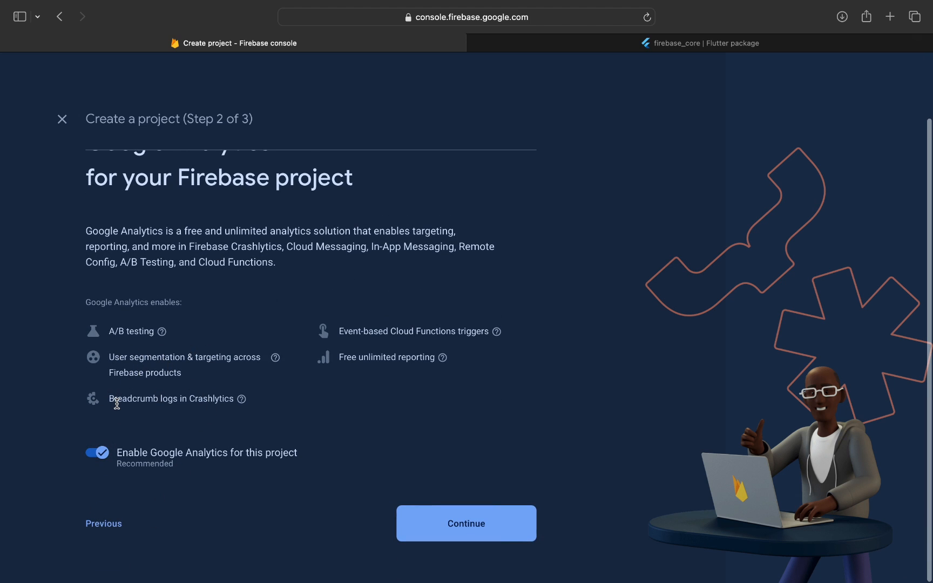
- Turn off Google Analytics and create the fire-setup project
left_click(96, 453)
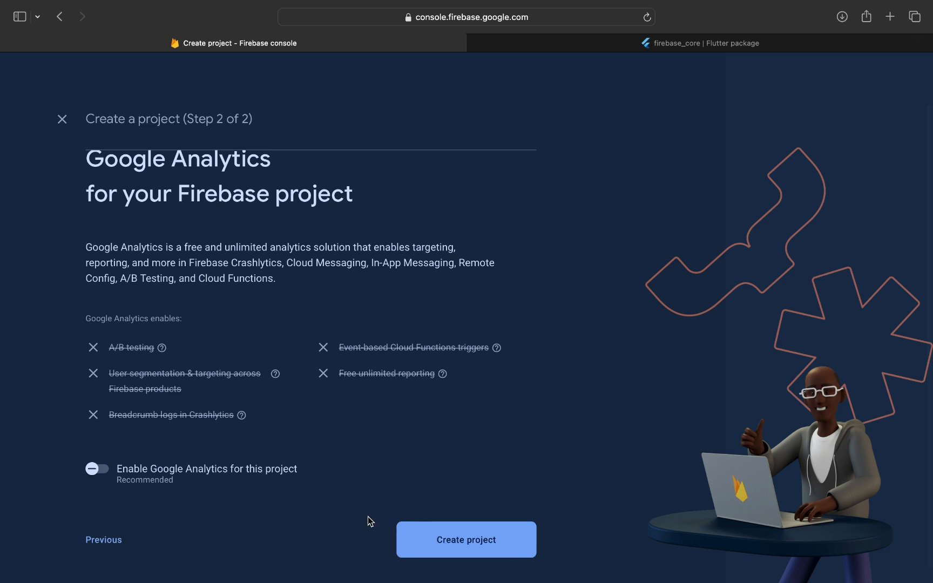
left_click(465, 539)
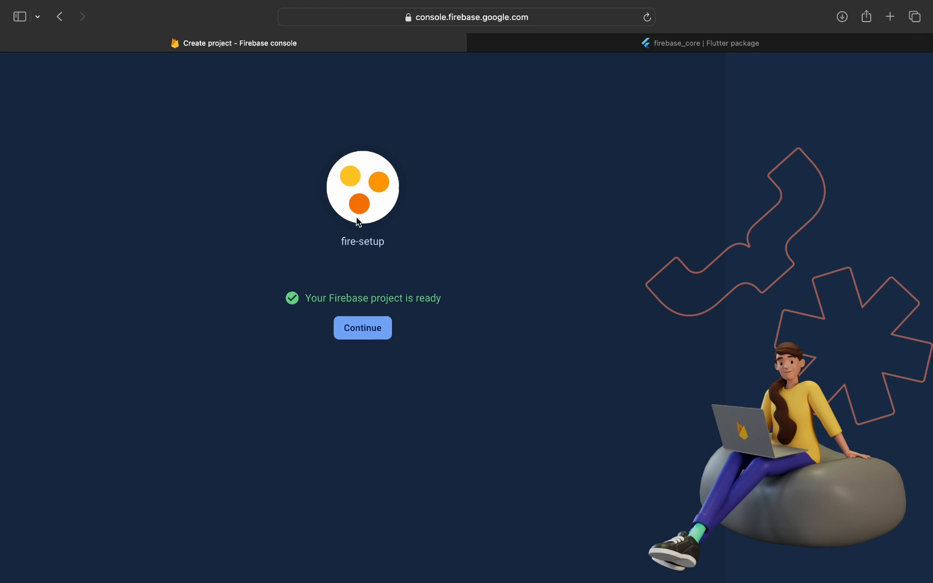
mouse_move(362, 328)
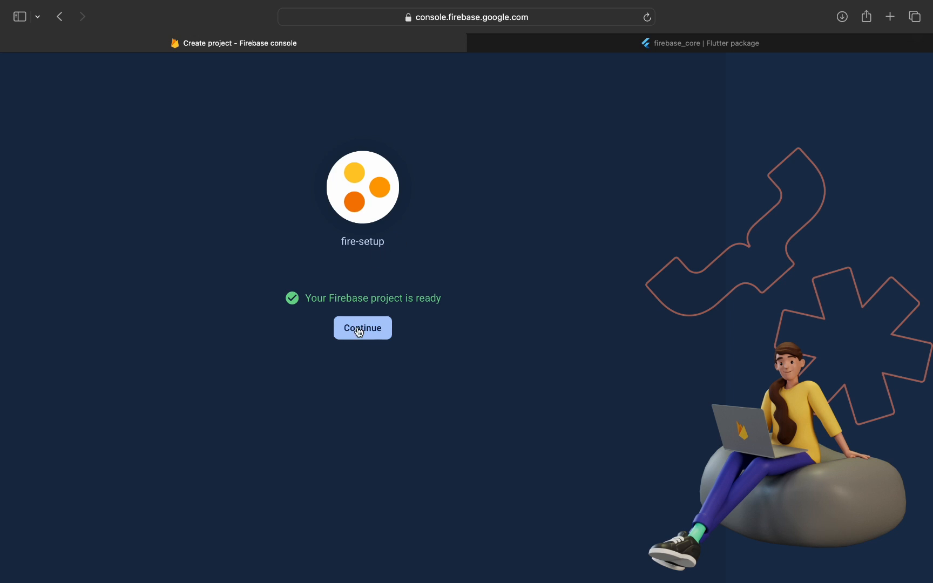
- Continue to the fire-setup overview and begin adding an Android app
left_click(361, 327)
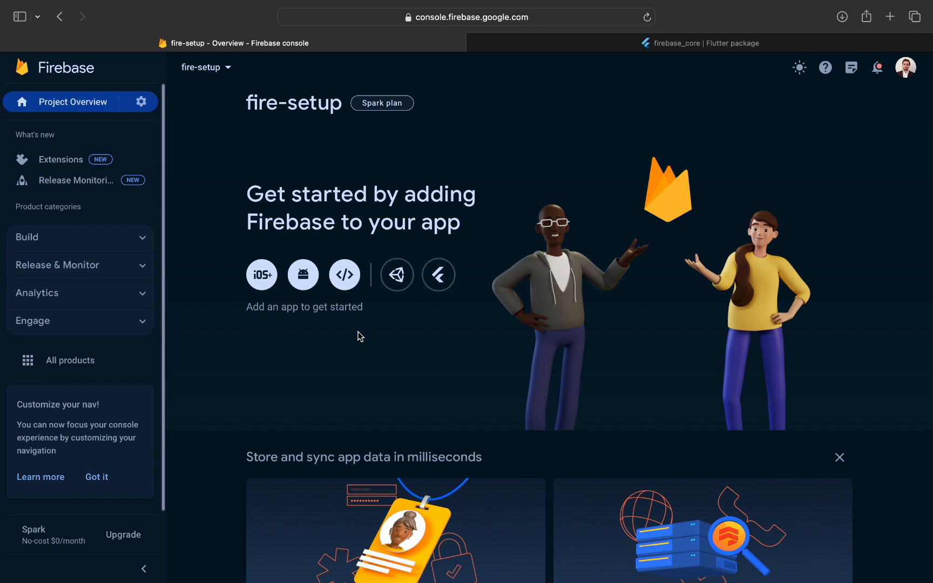
mouse_move(547, 383)
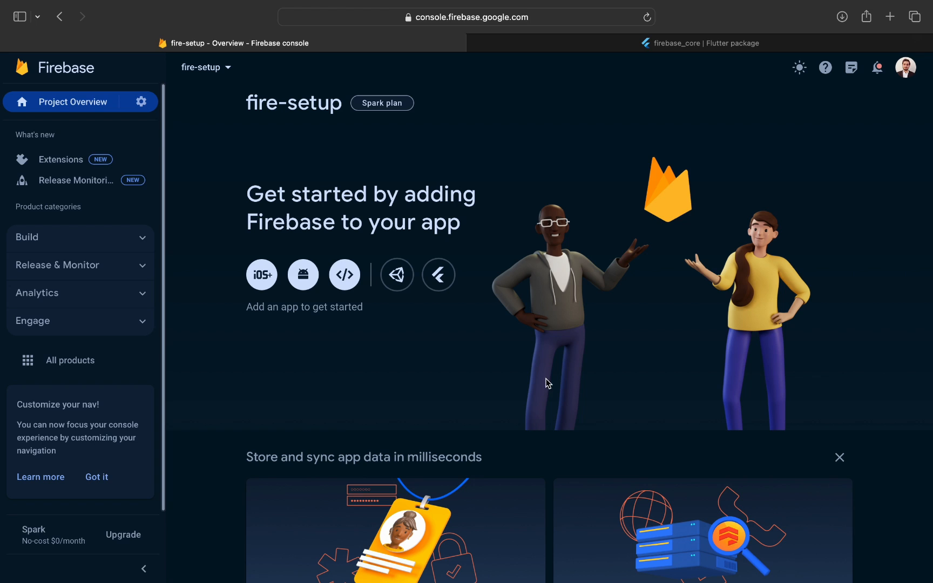
mouse_move(316, 317)
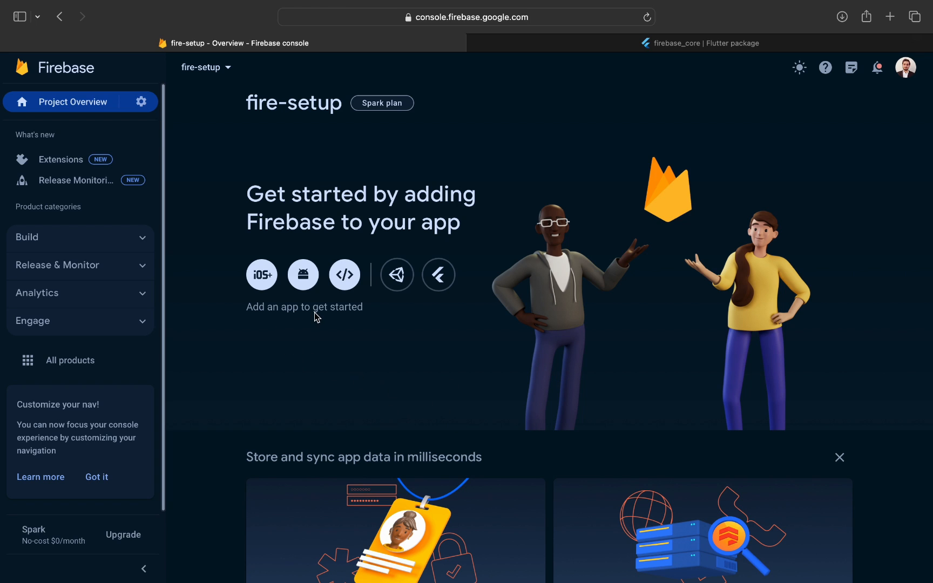
mouse_move(303, 274)
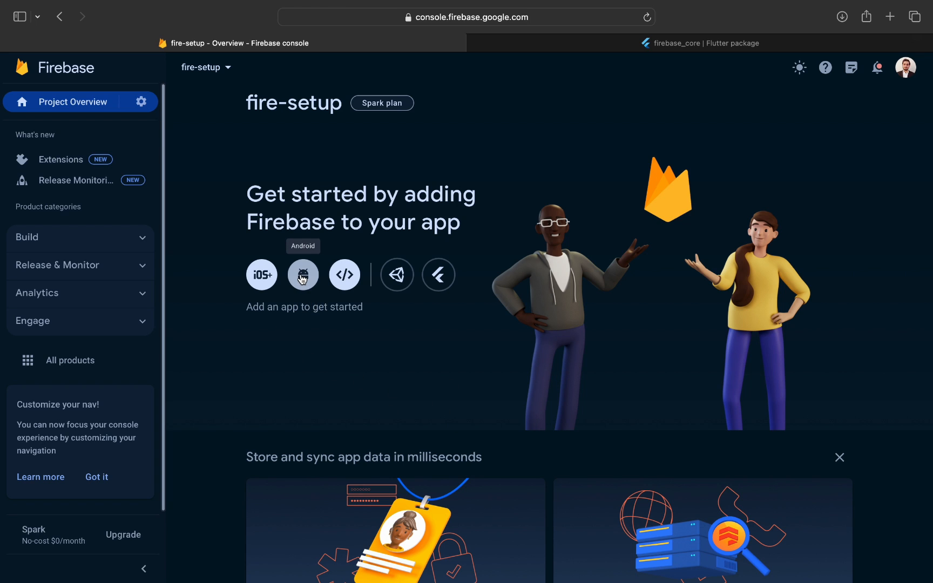
left_click(303, 274)
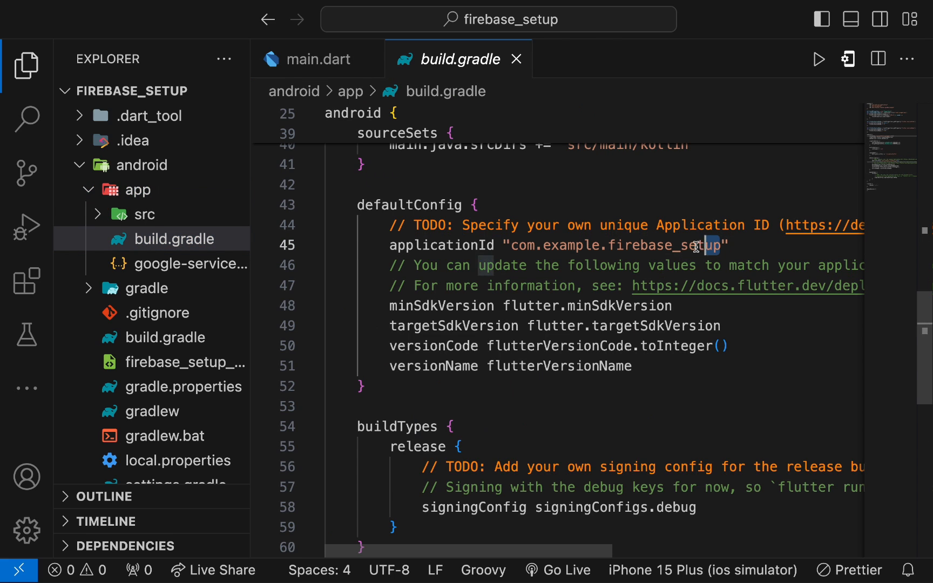
- Register the Android app with package name com.example.firebase_setup copied from build.gradle
double_click(615, 245)
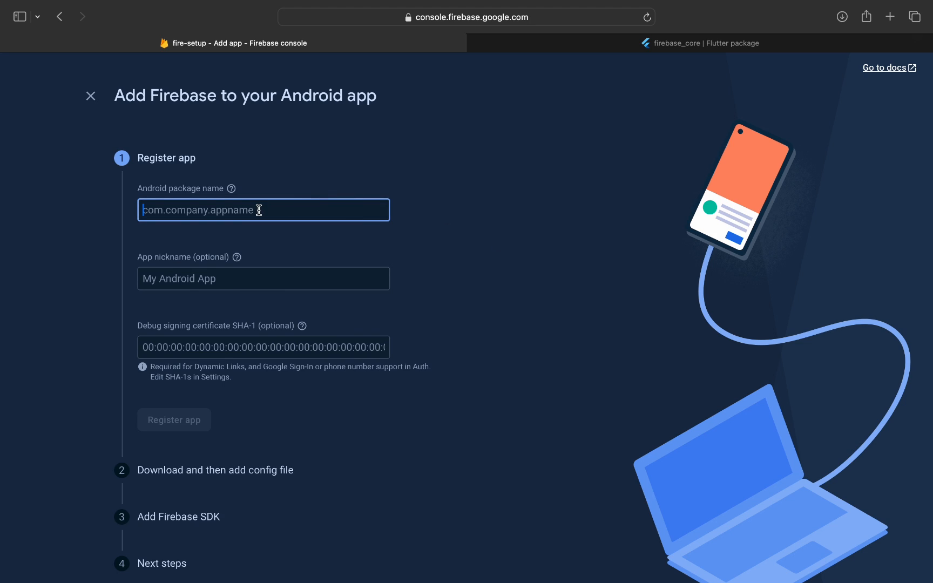
type("com.example.firebase_setup")
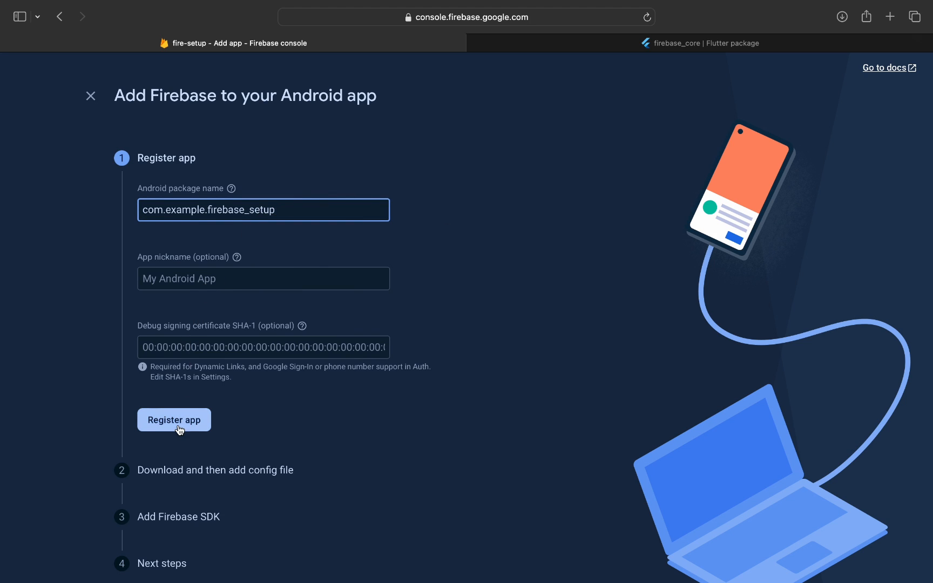
left_click(173, 419)
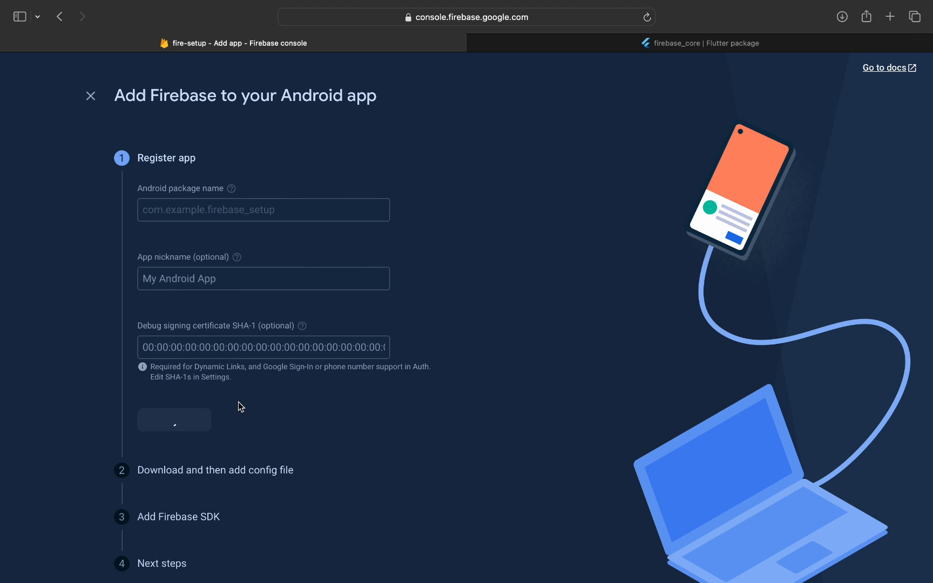
left_click(174, 419)
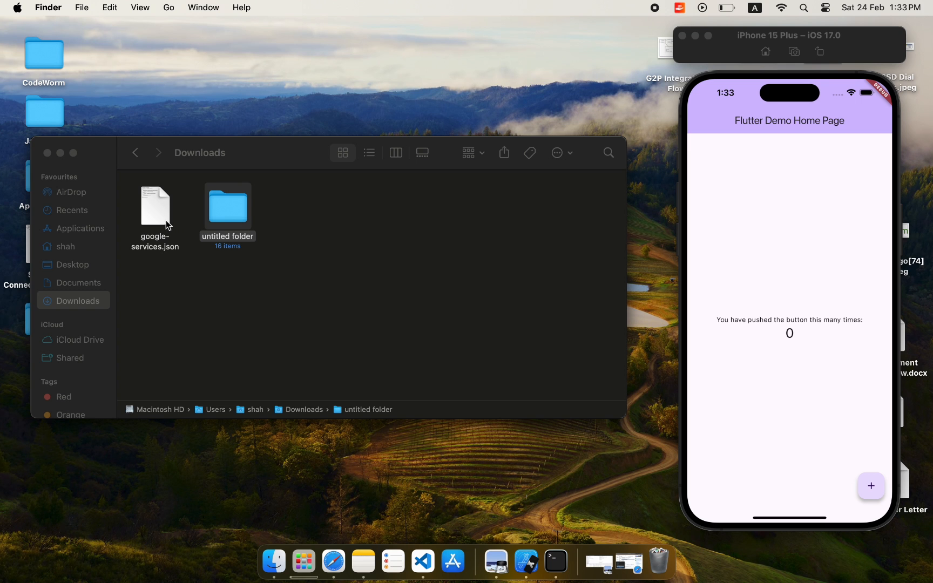
- Select the downloaded google-services.json in Finder's Downloads folder
left_click(154, 207)
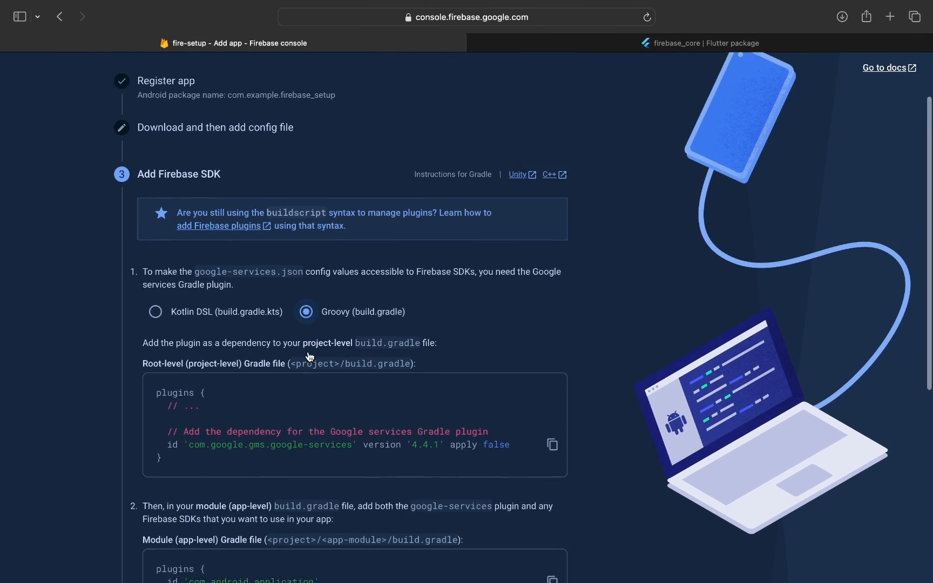
- Add the com.google.gms.google-services 4.4.1 plugin to the project-level build.gradle and save
left_click(551, 445)
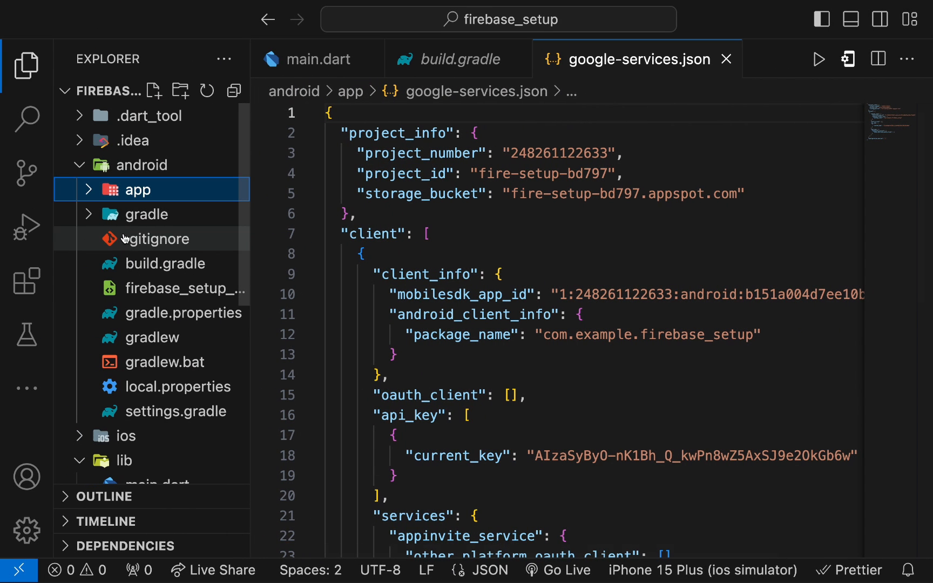
left_click(166, 264)
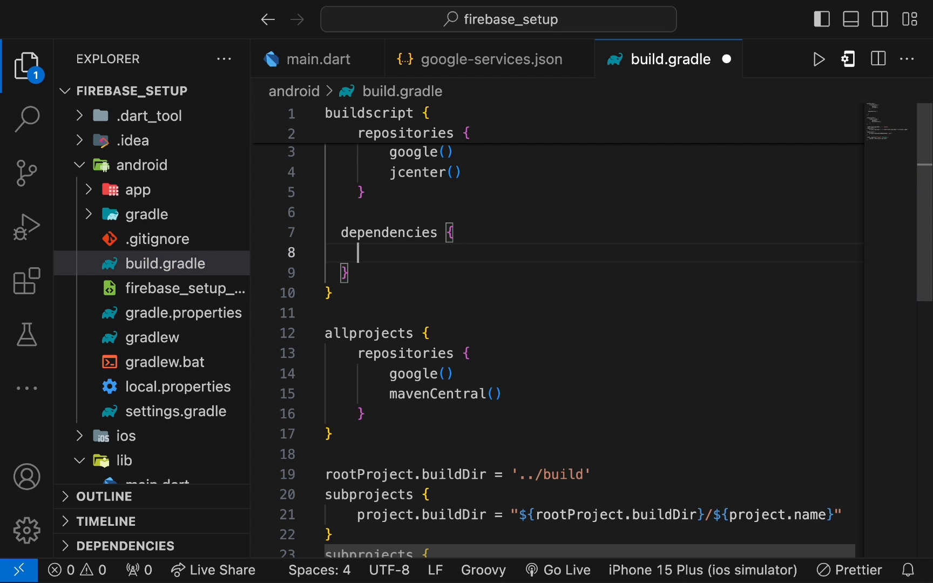
type("id 'com.google.gms.google-services' version '4.4.1' apply false")
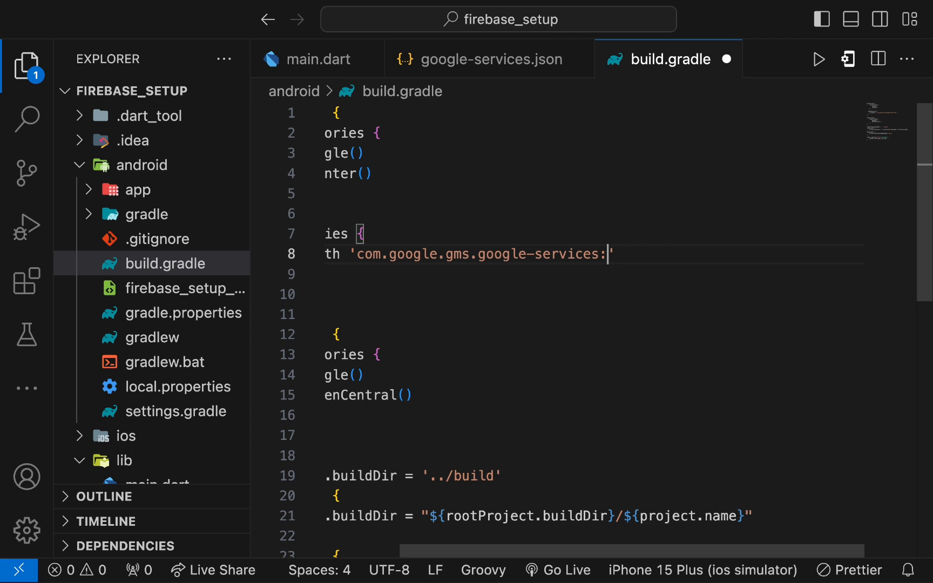
scroll("left", 3)
type("4.4.1")
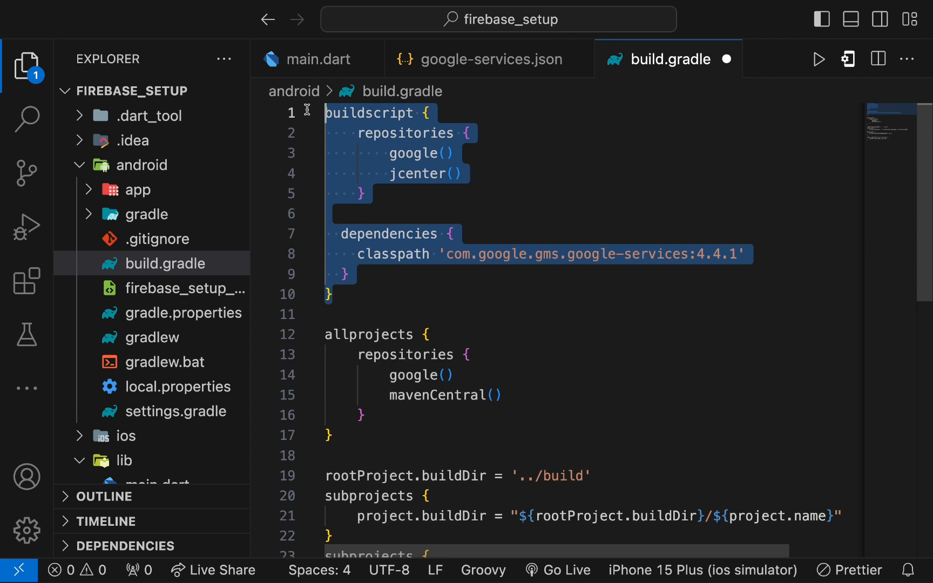
mouse_move(423, 198)
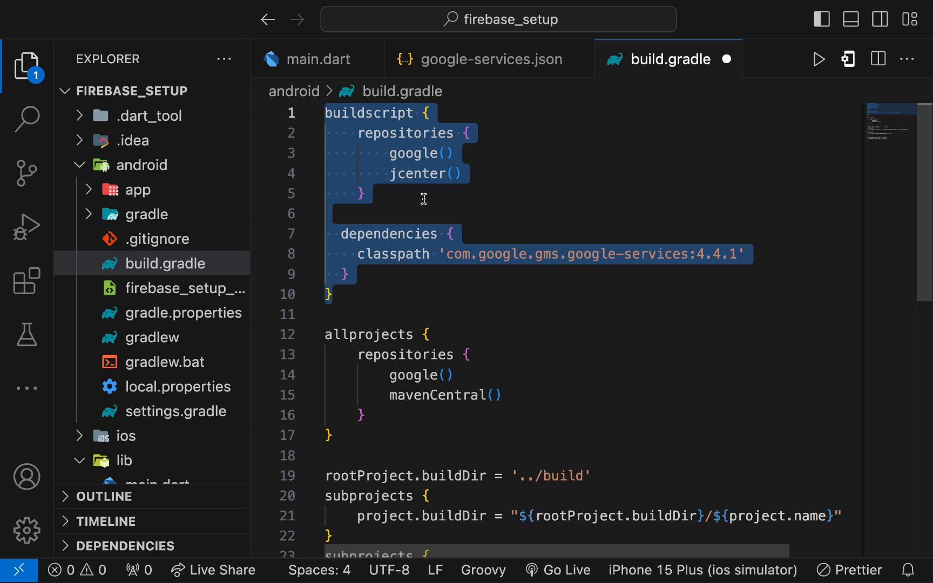
left_click(465, 214)
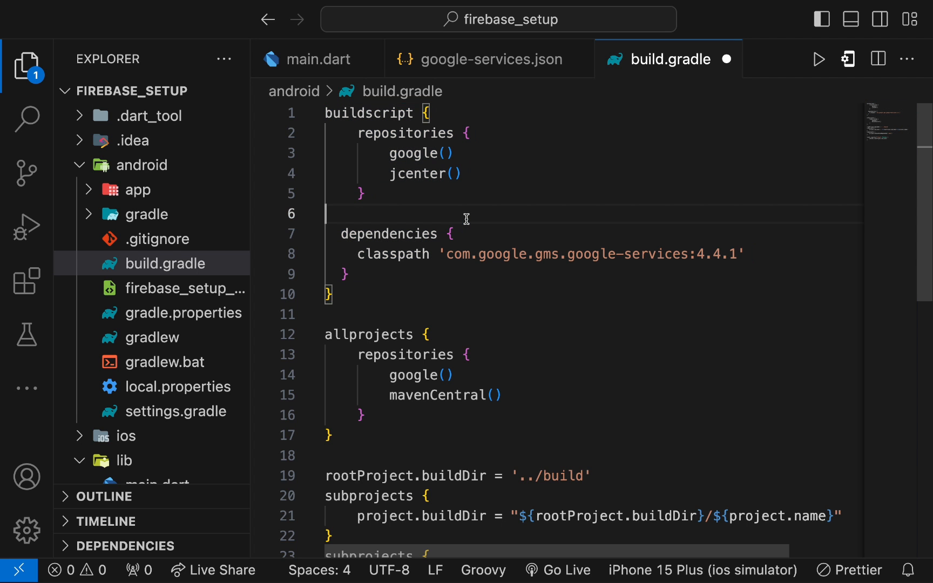
key("alt+tab")
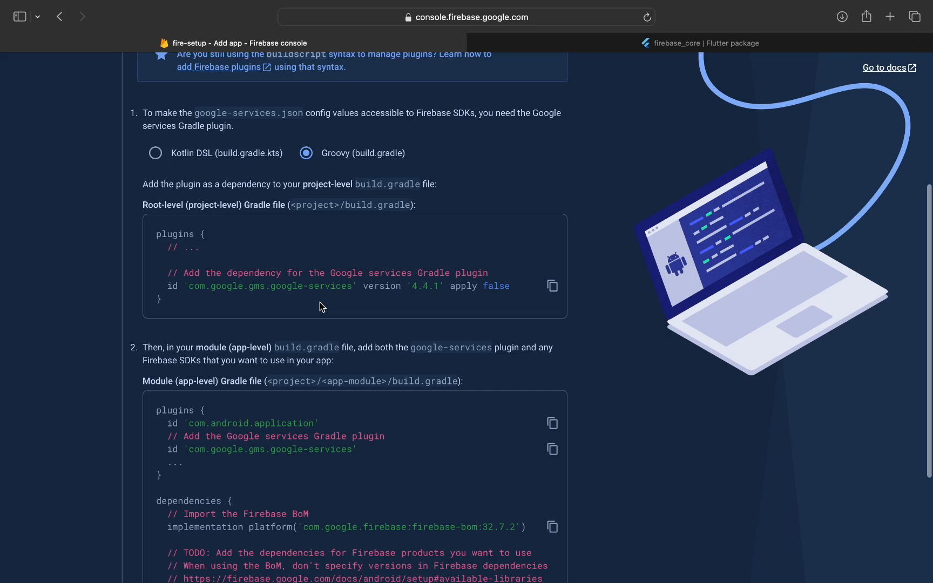
- Add id 'com.google.gms.google-services' to the app-level build.gradle plugins and continue in the console
scroll("down", 3)
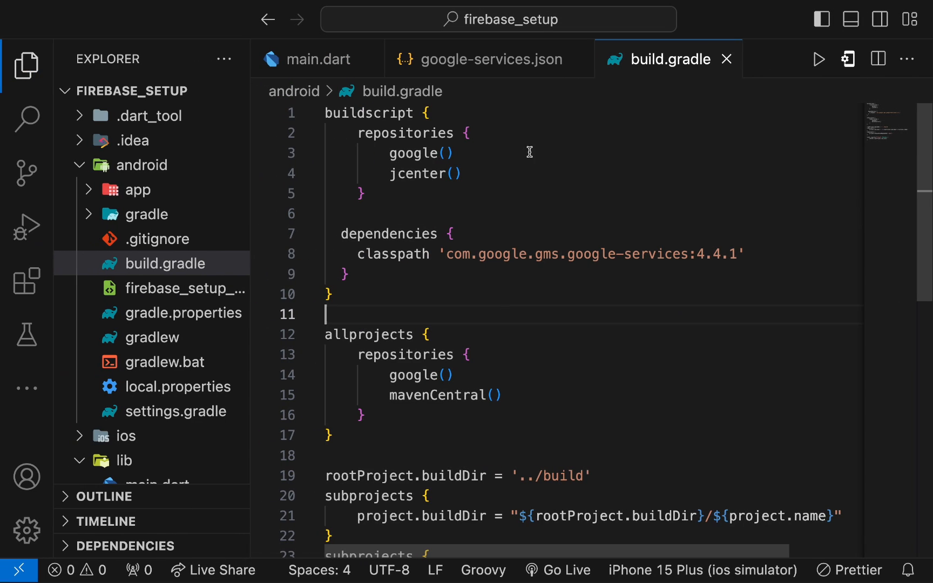
left_click(138, 189)
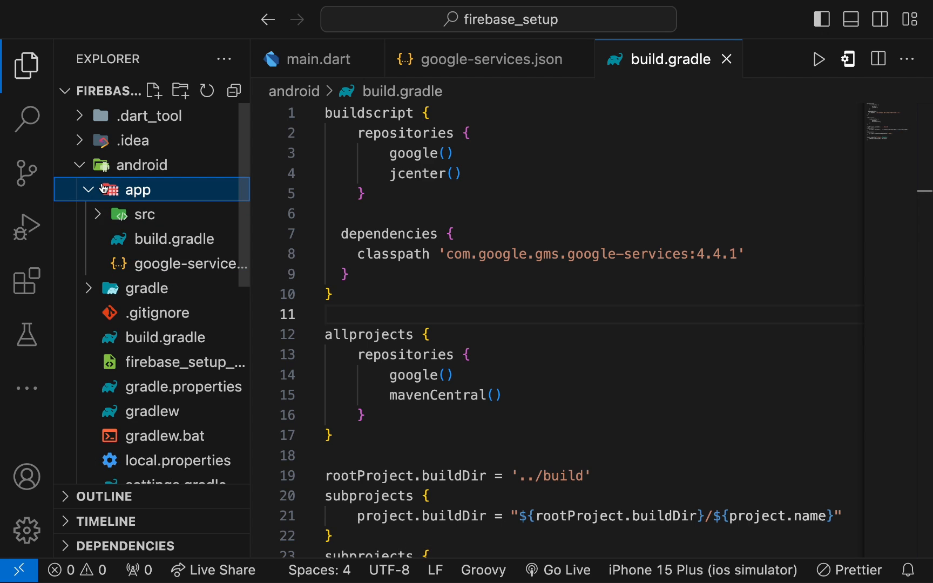
left_click(174, 239)
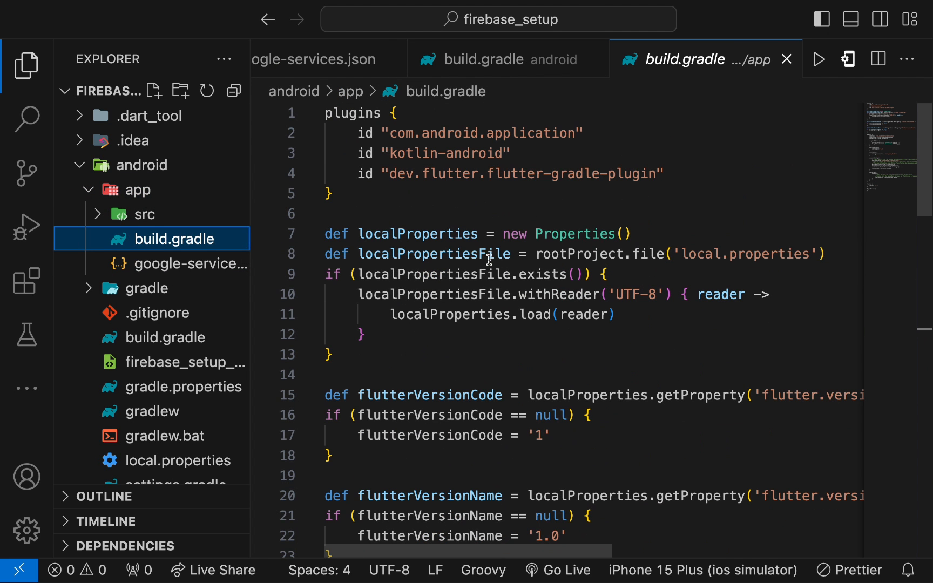
type("id 'com.google.gms.google-services'")
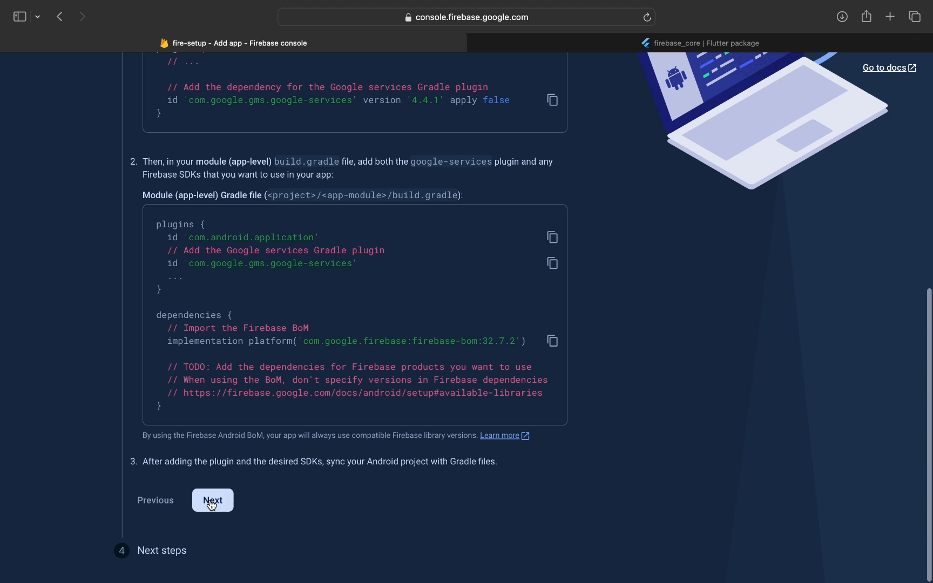
left_click(213, 500)
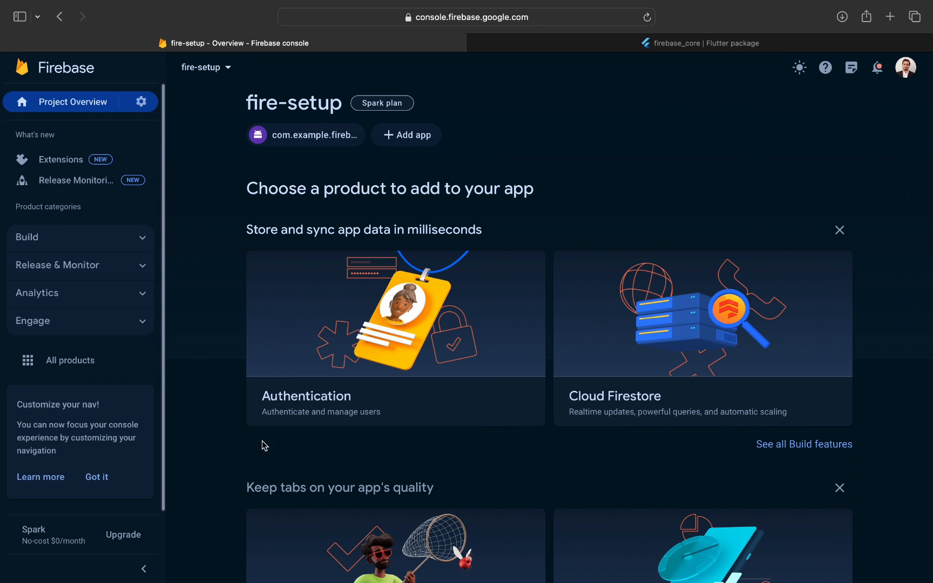
mouse_move(306, 135)
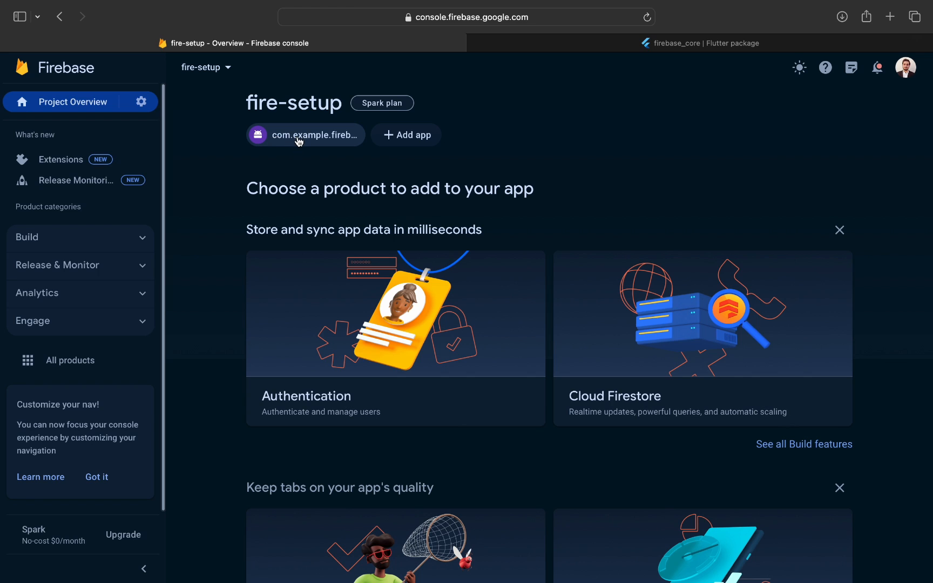
mouse_move(405, 145)
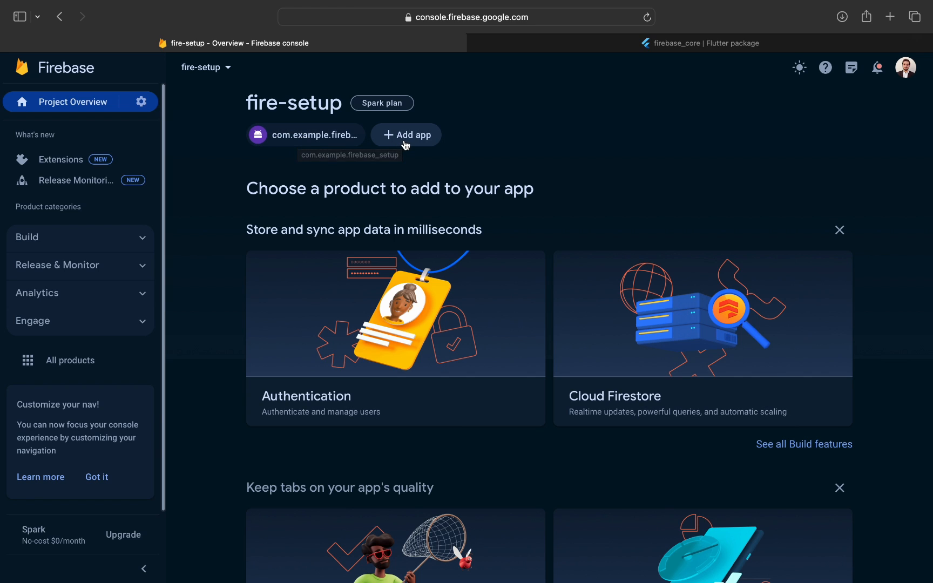
- Start adding another app from the fire-setup Project Overview
left_click(405, 135)
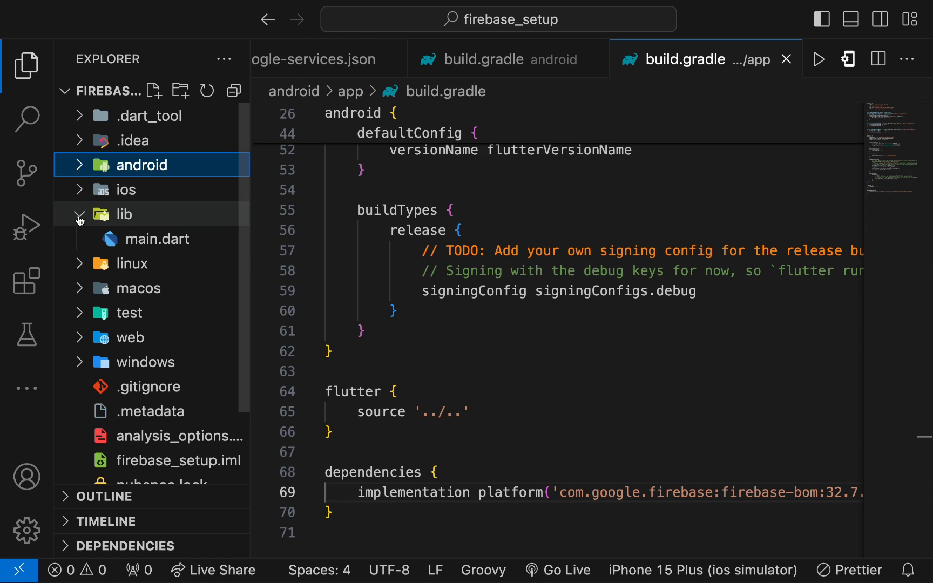
- Select the bundle identifier com.example.firebaseSetup in project.pbxproj
left_click(125, 189)
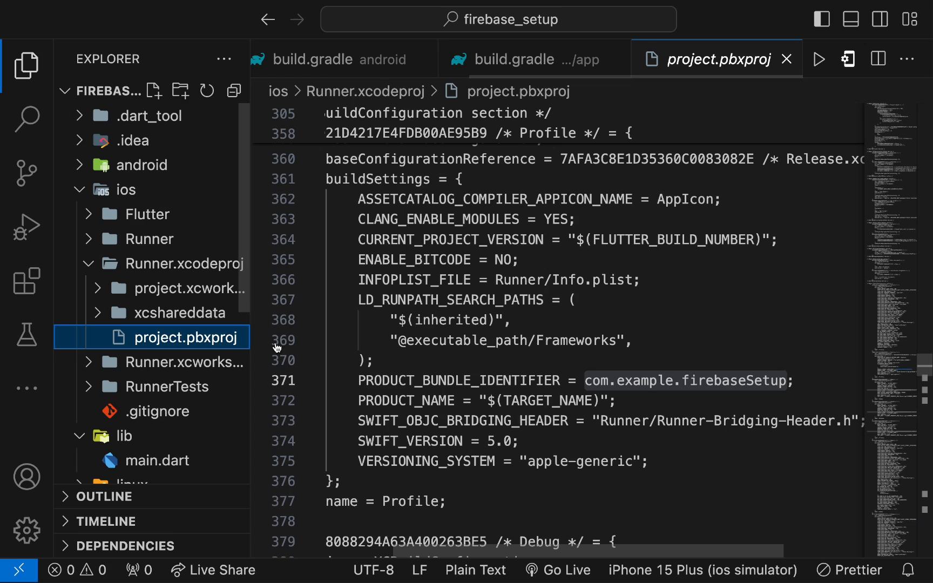
double_click(458, 380)
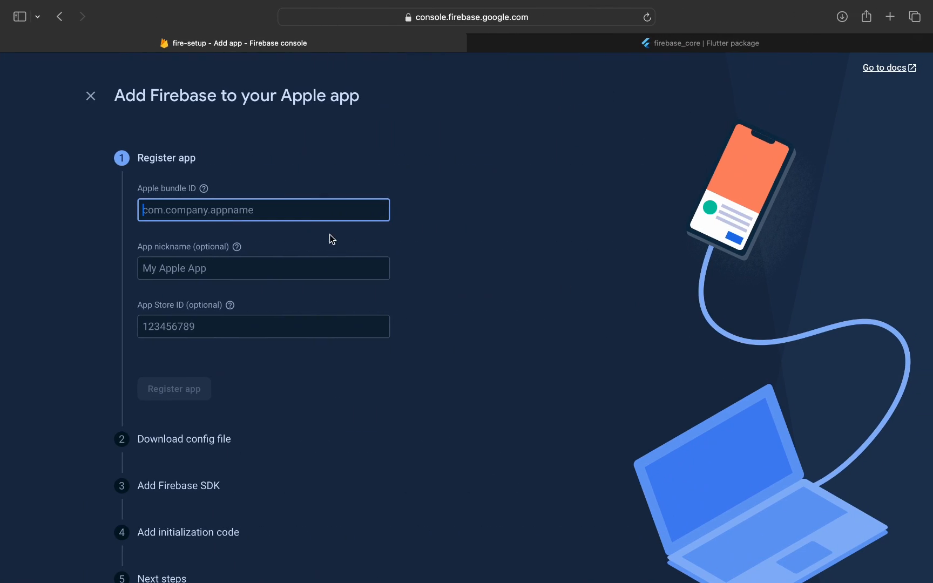
- Register the iOS app with bundle ID com.example.firebaseSetup and advance through its setup steps
type("com.example.firebaseSetup")
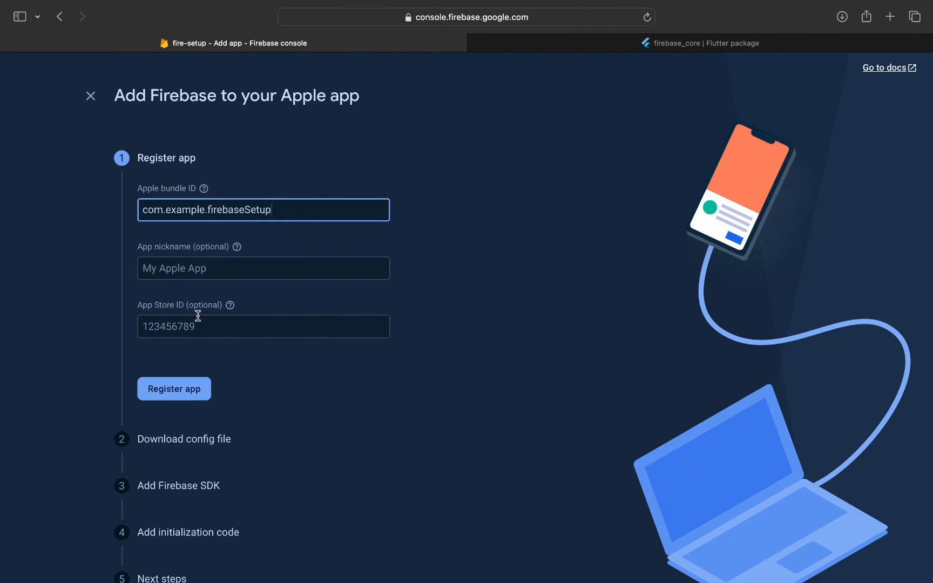
left_click(174, 388)
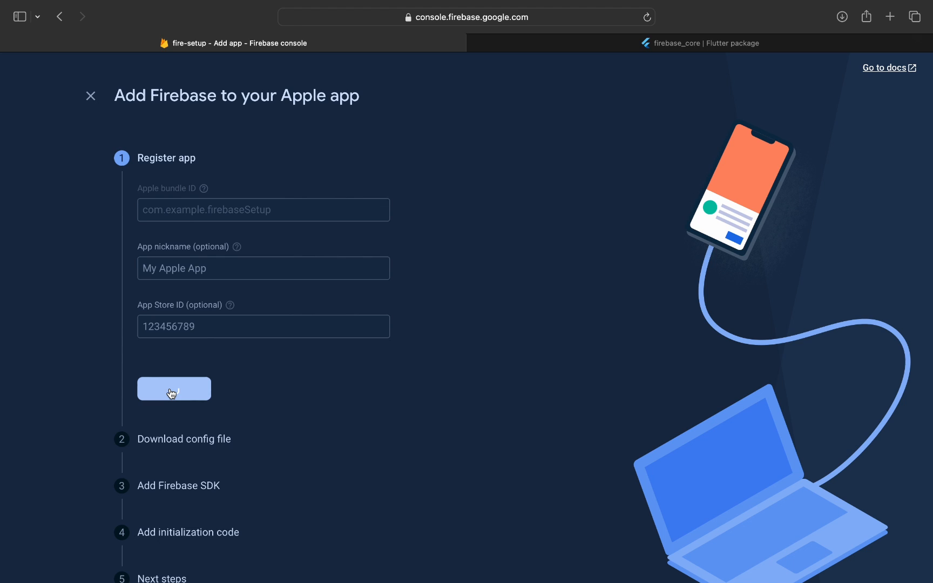
left_click(174, 389)
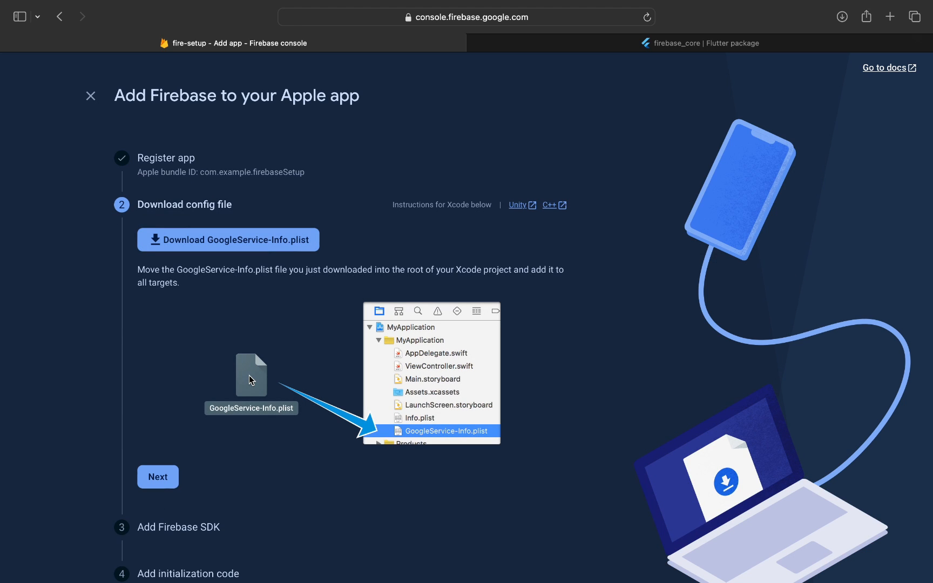
mouse_move(228, 240)
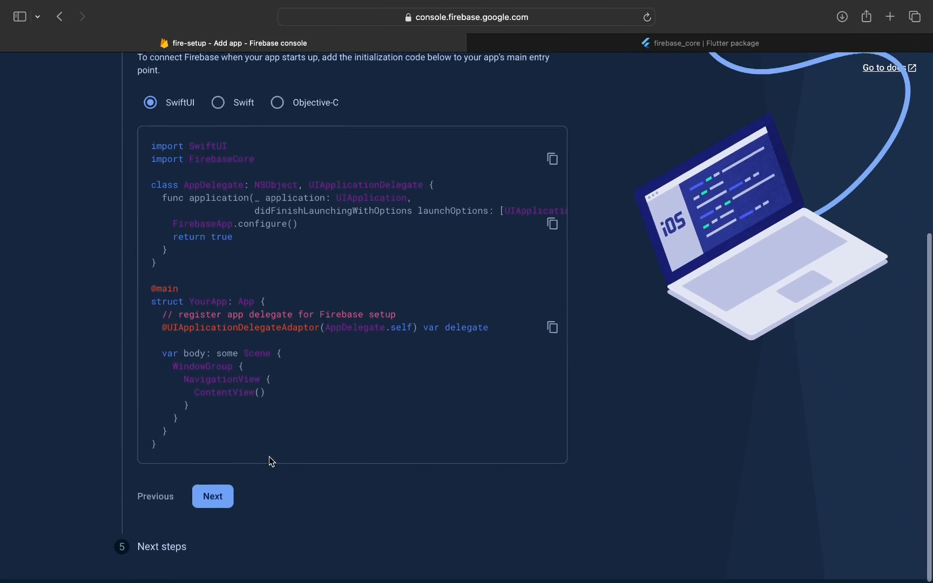
left_click(212, 497)
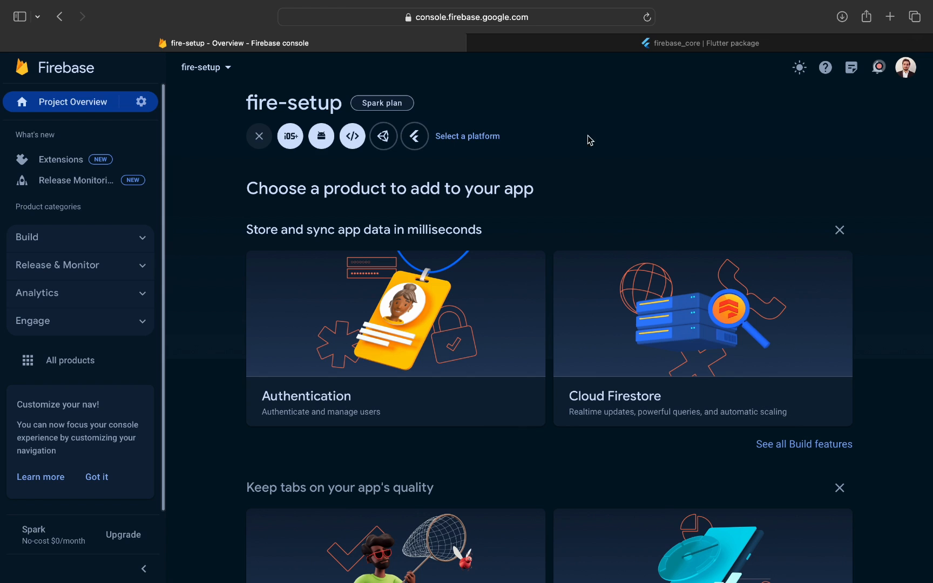
- Register a web app nicknamed fire-app
left_click(352, 136)
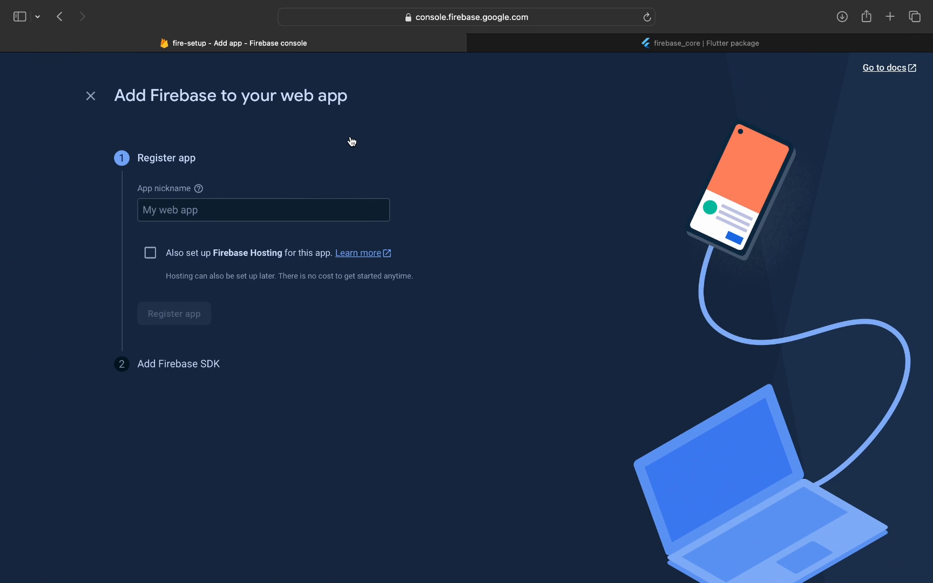
type("fire")
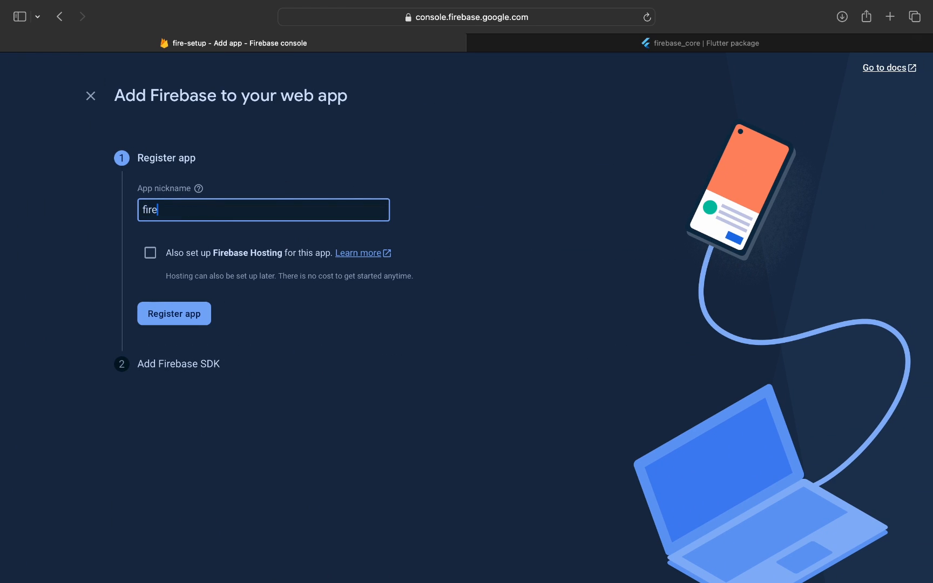
type("-app")
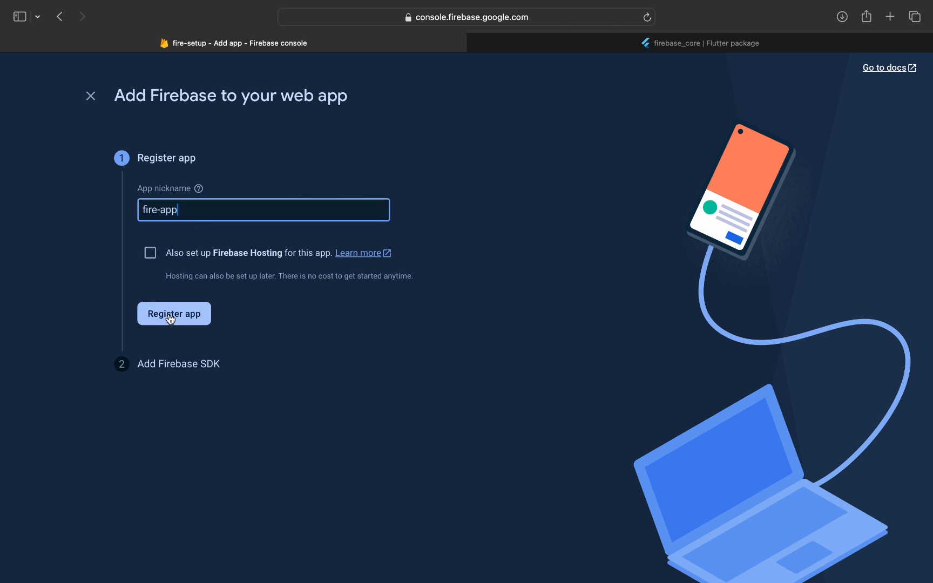
left_click(173, 313)
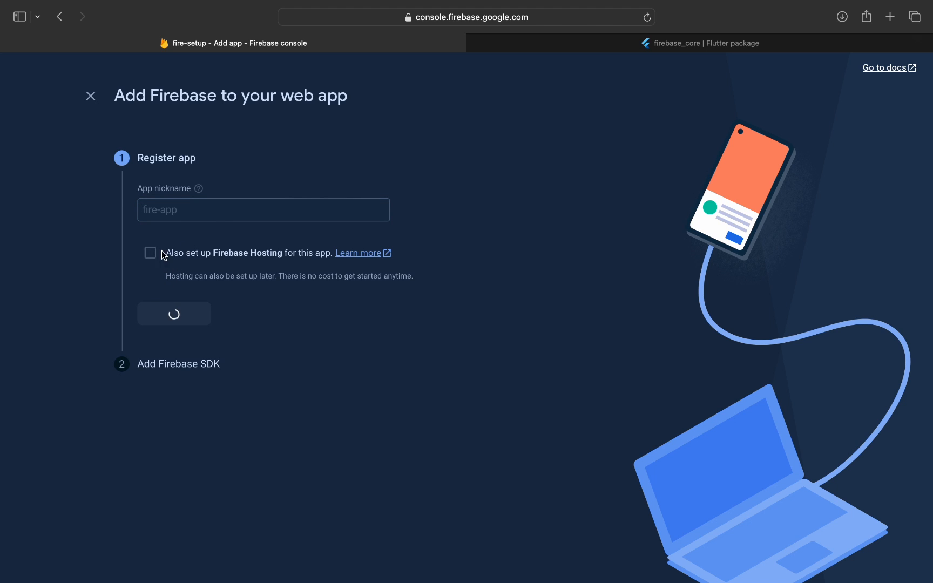
left_click(174, 313)
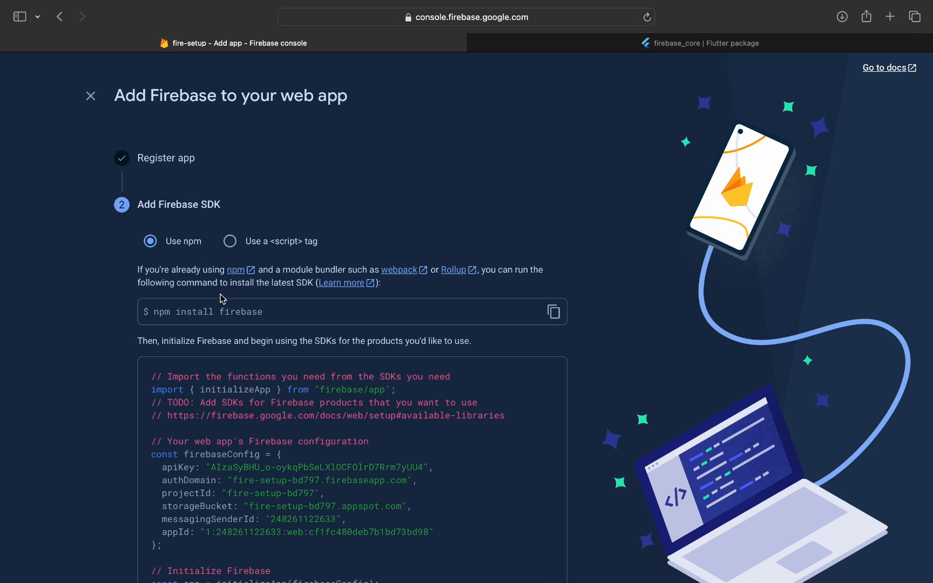
- Bring up the firebaseConfig snippet and look at the firebase_core package page
scroll("down", 3)
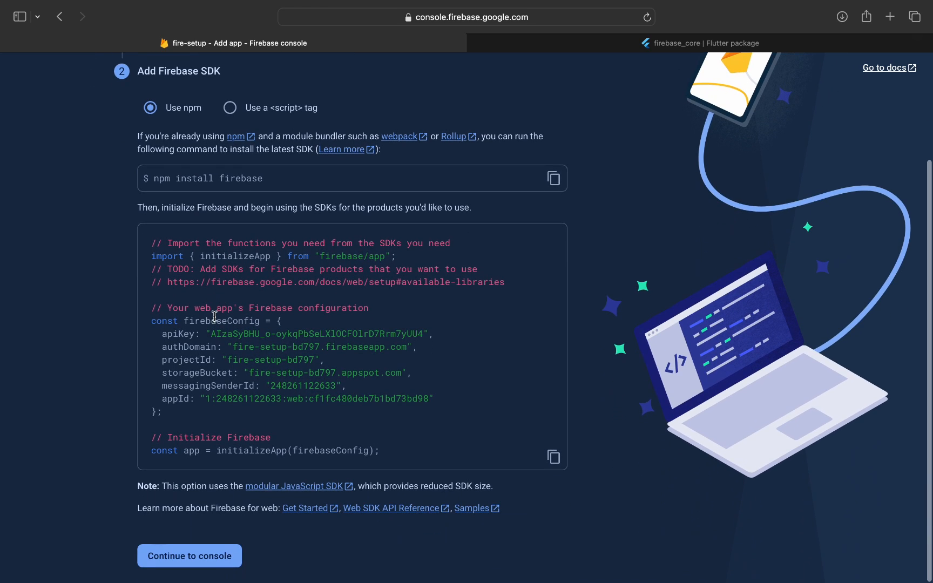
left_click(699, 43)
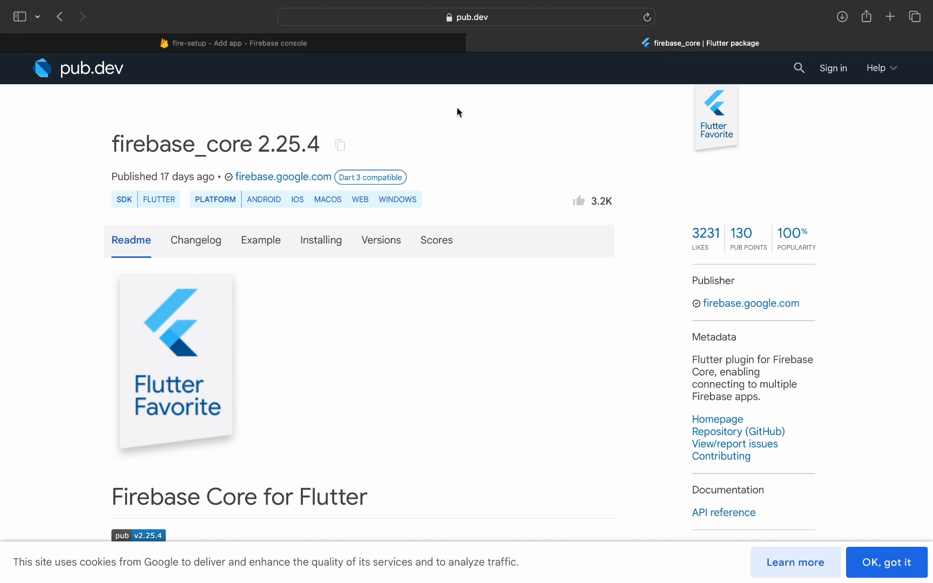
left_click(340, 144)
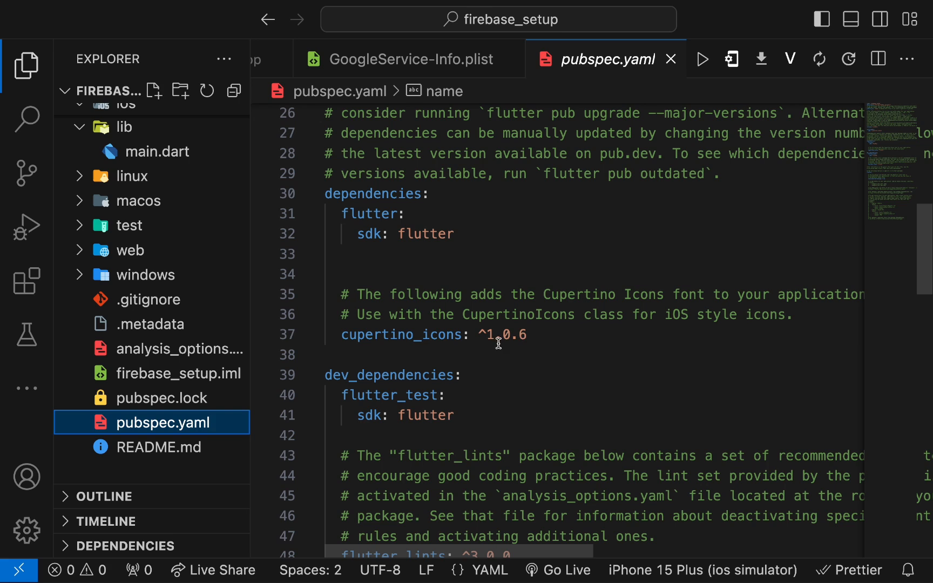
- Add firebase_core: ^2.25.4 to pubspec.yaml and begin Firebase initialization in main.dart
type("firebase_core: ^2.25.4")
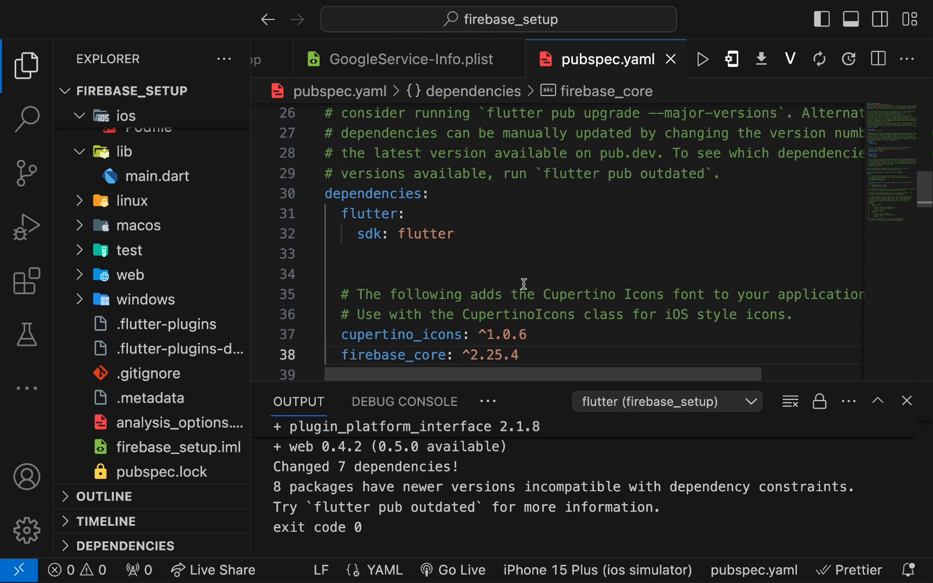
left_click(160, 176)
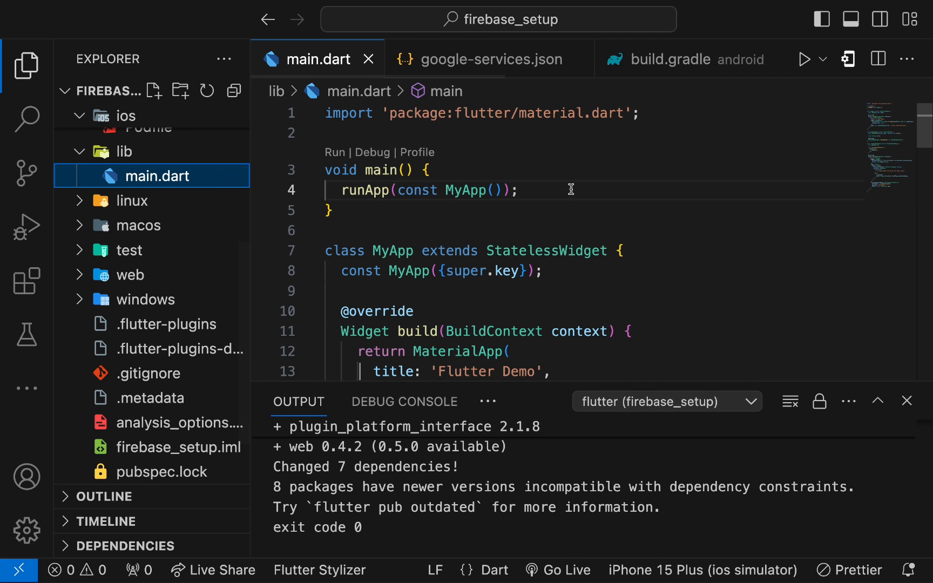
type("Firebase.initializeApp(")
type("if(kIsWeb){}")
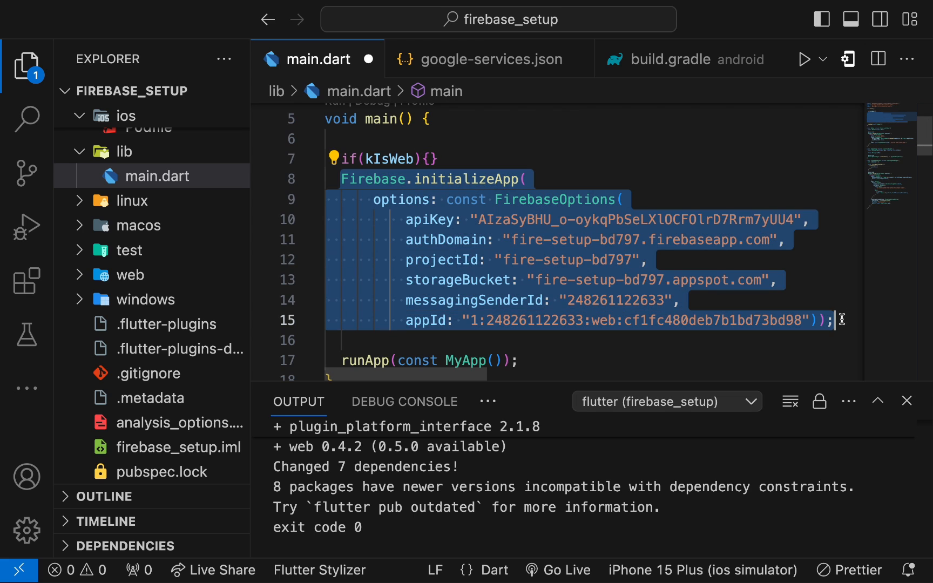
- Wrap initializeApp with web FirebaseOptions inside kIsWeb, with a plain initializeApp() else branch
key("Delete")
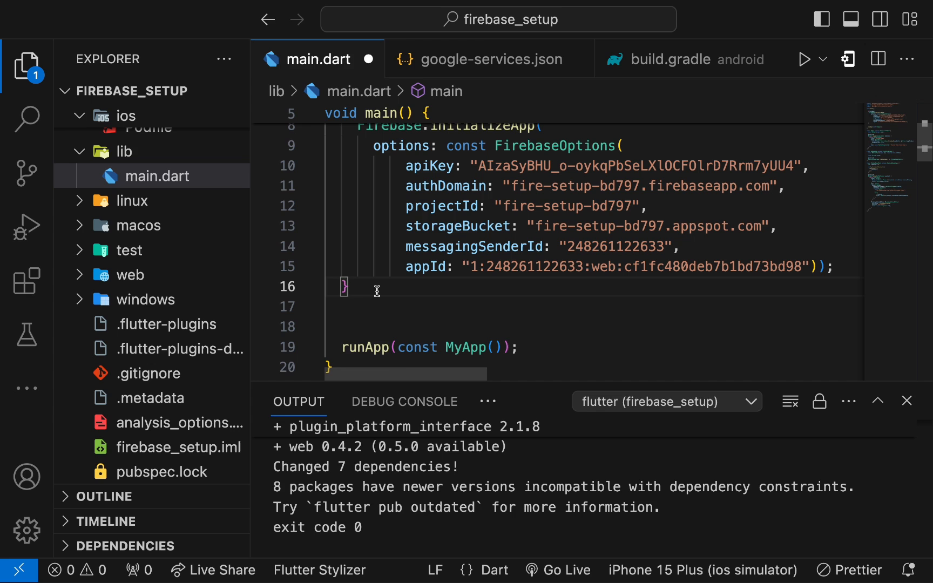
type("else{")
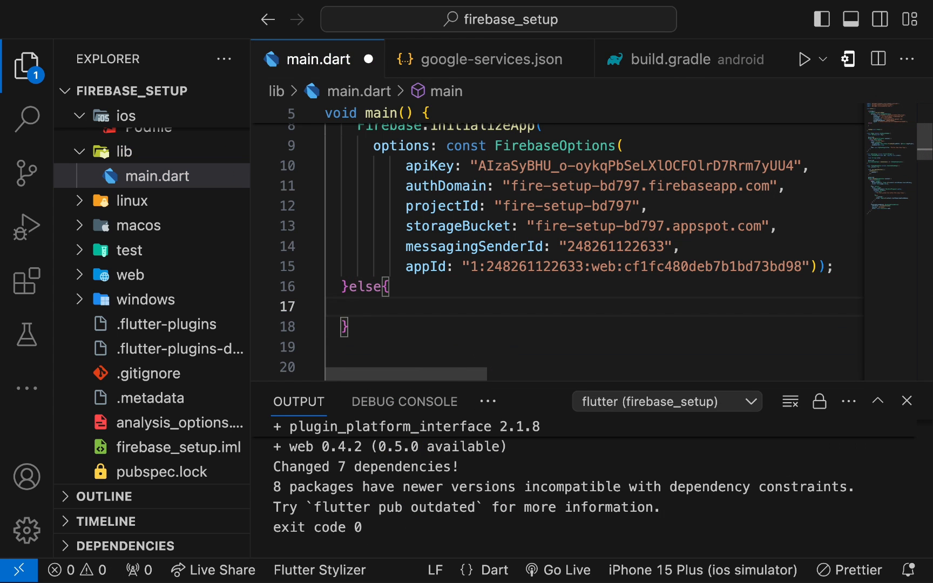
type("Firebase")
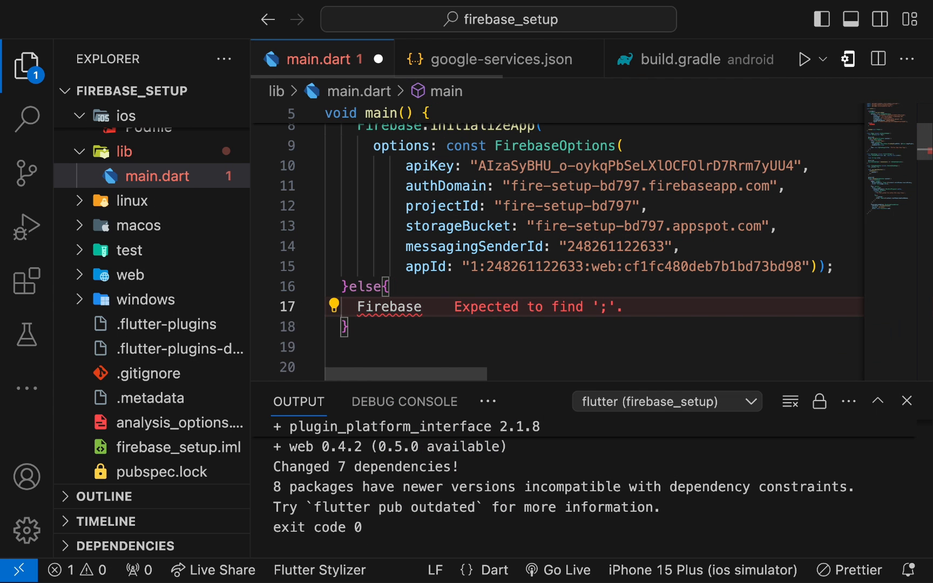
type(".initializeApp()")
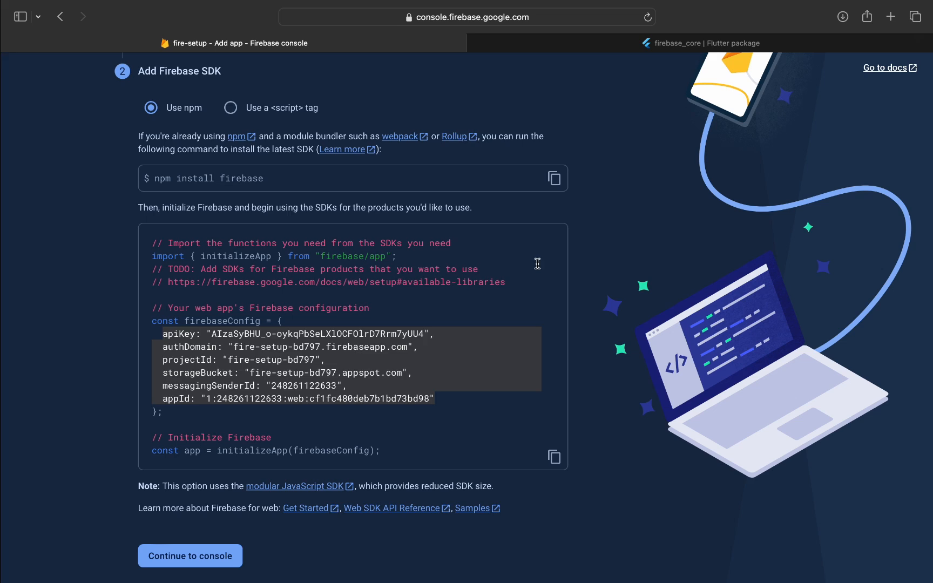
left_click(190, 556)
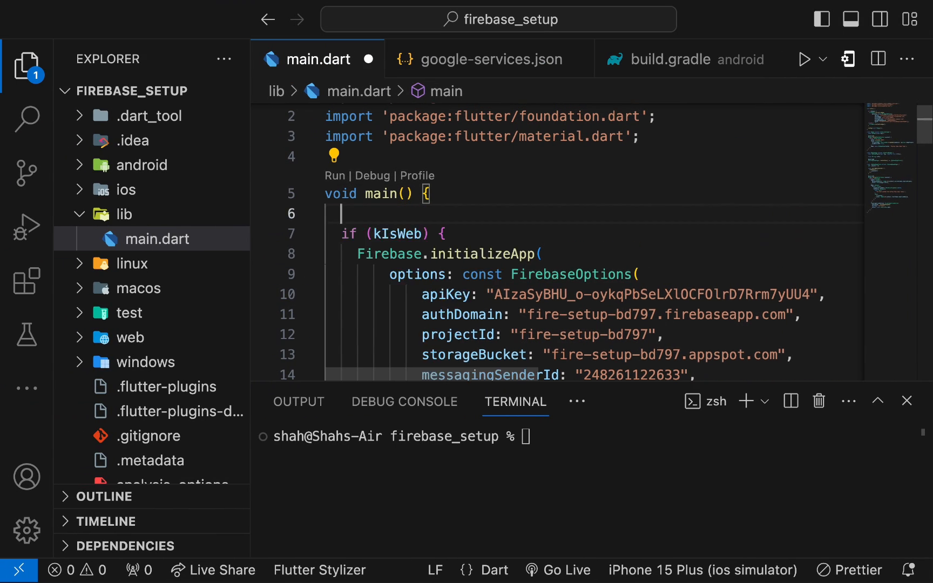
- Add WidgetsFlutterBinding.ensureInitialized() and await Firebase initialization at the top of main()
type("WidgetsFlutterBinding.ensureInitialized();")
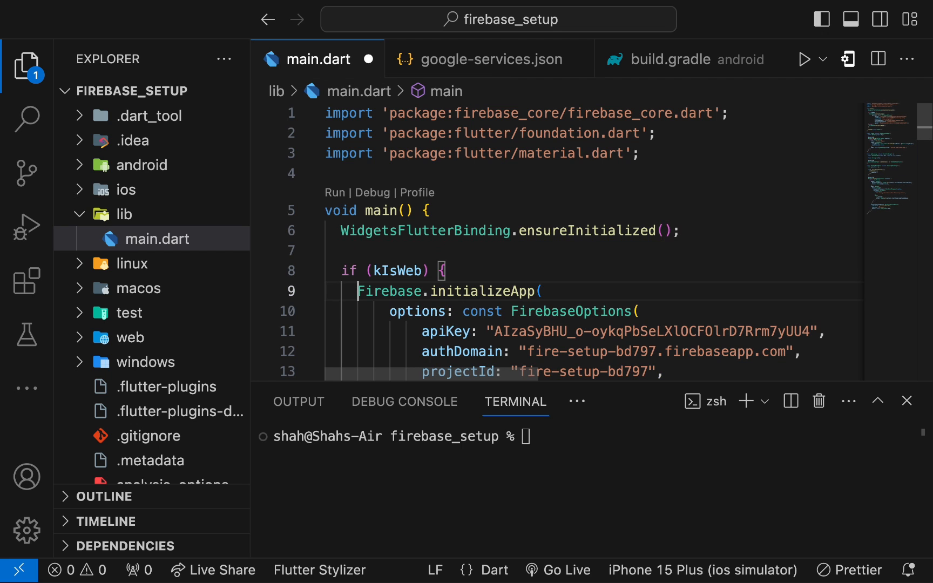
type("await")
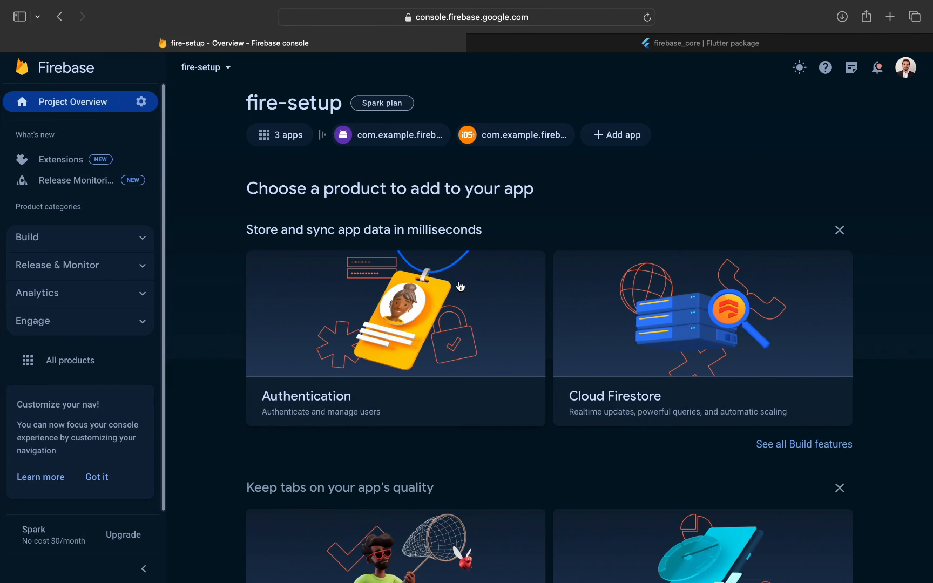
mouse_move(463, 292)
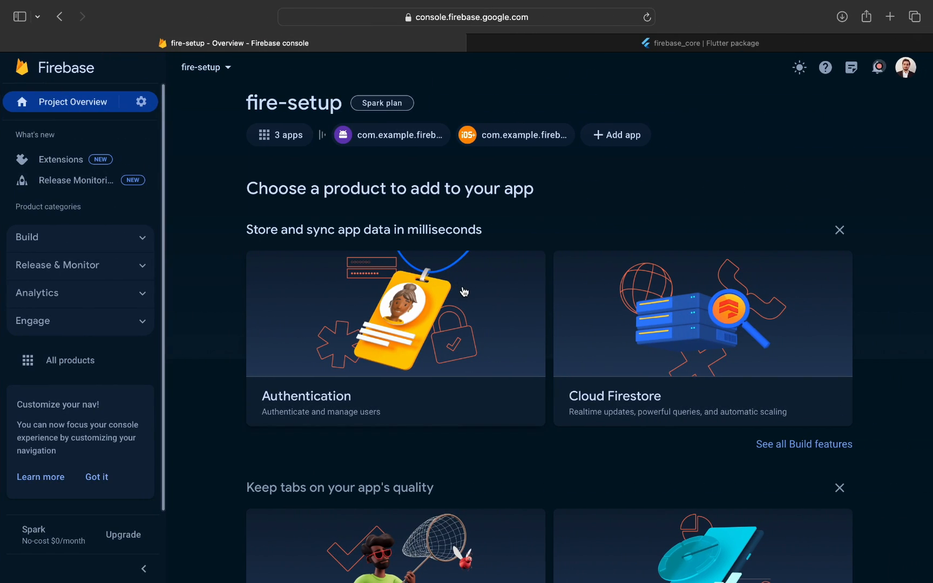